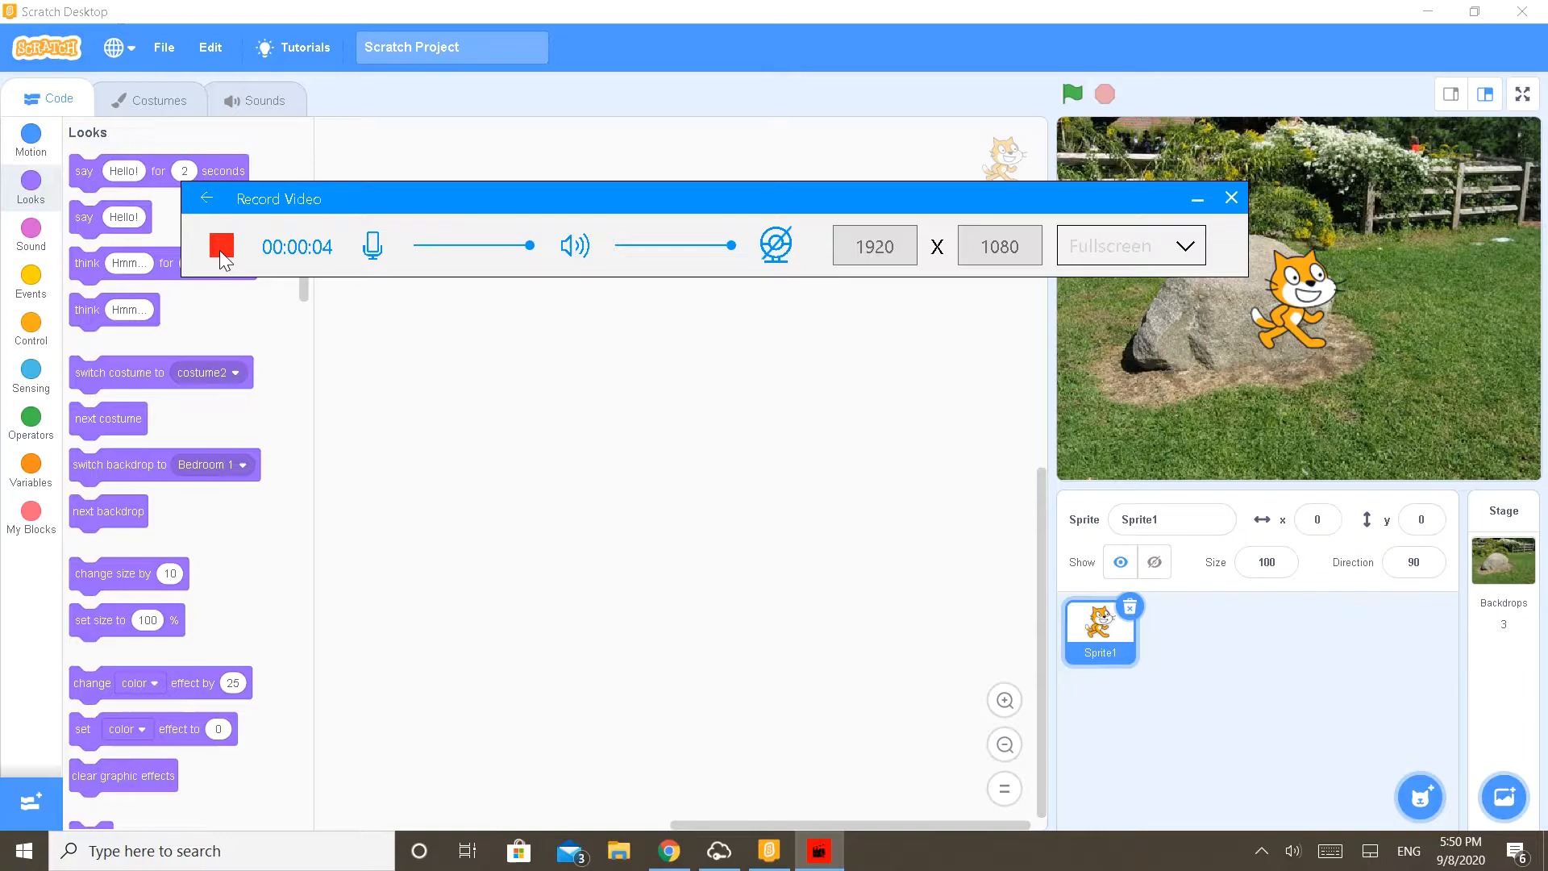
Step: Place a 'when green flag clicked' hat block in the script area
left_click(1232, 197)
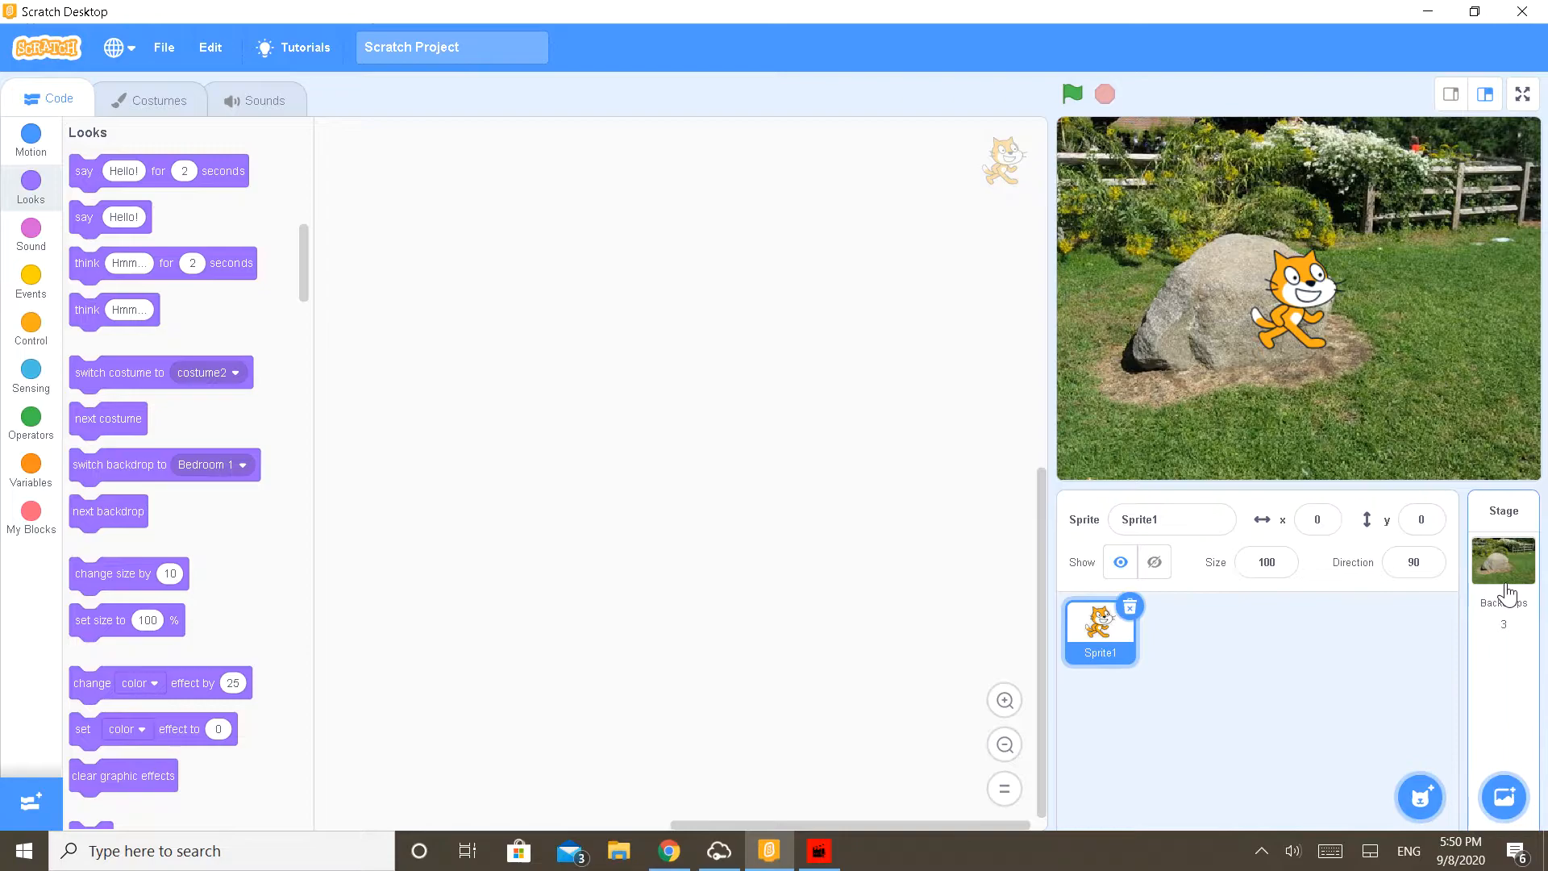
left_click(1503, 562)
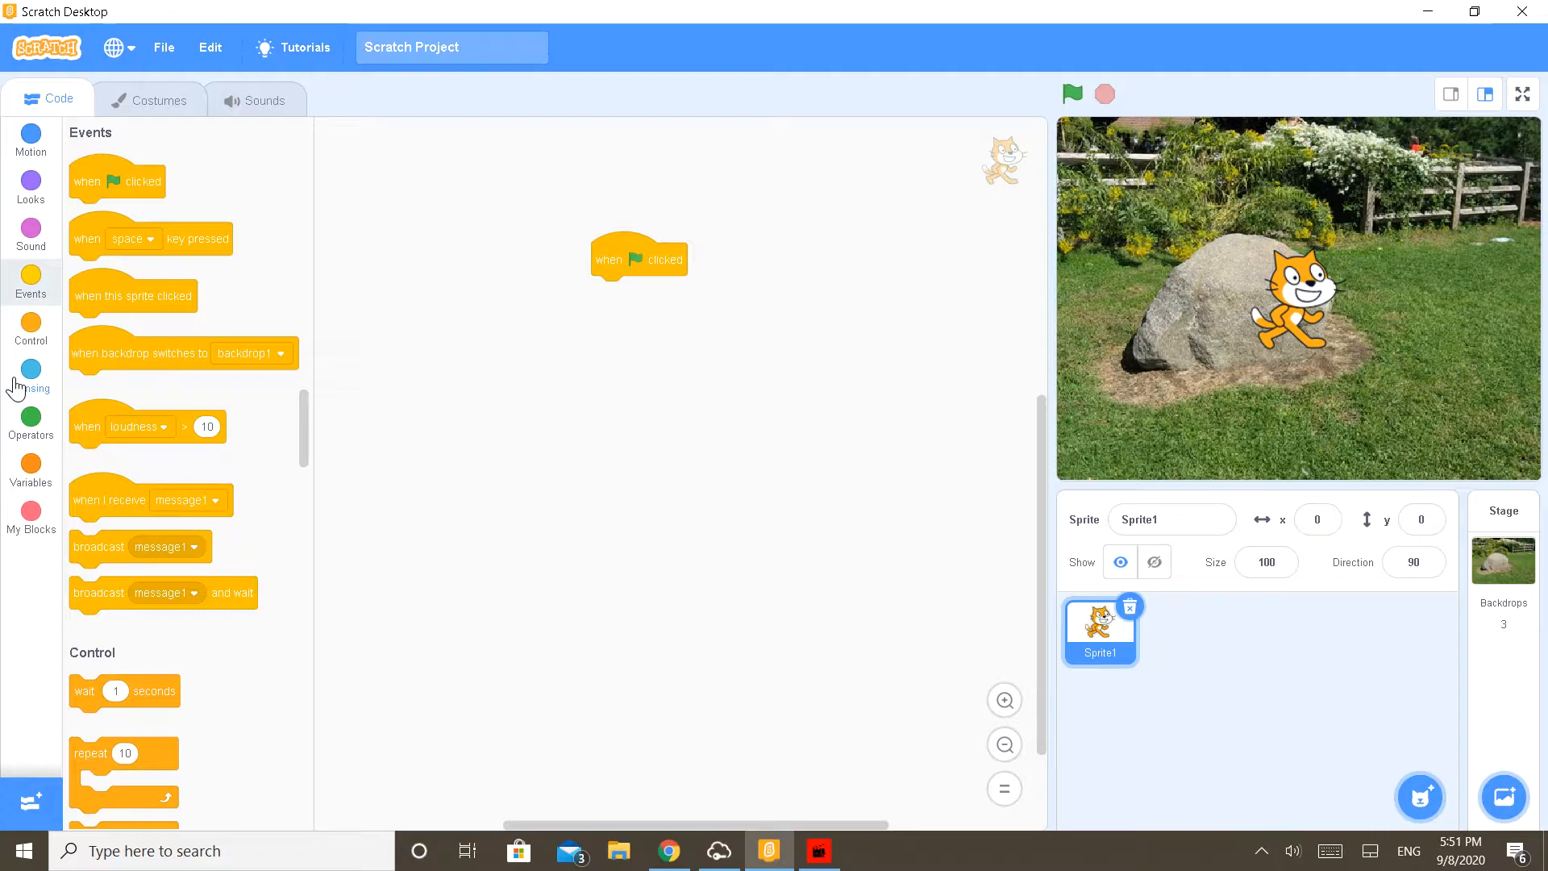
Step: Add 'say ENTER PASSWORD for 2 seconds' and 'ask ENTER PASSWORD and wait' under the flag block
left_click(31, 181)
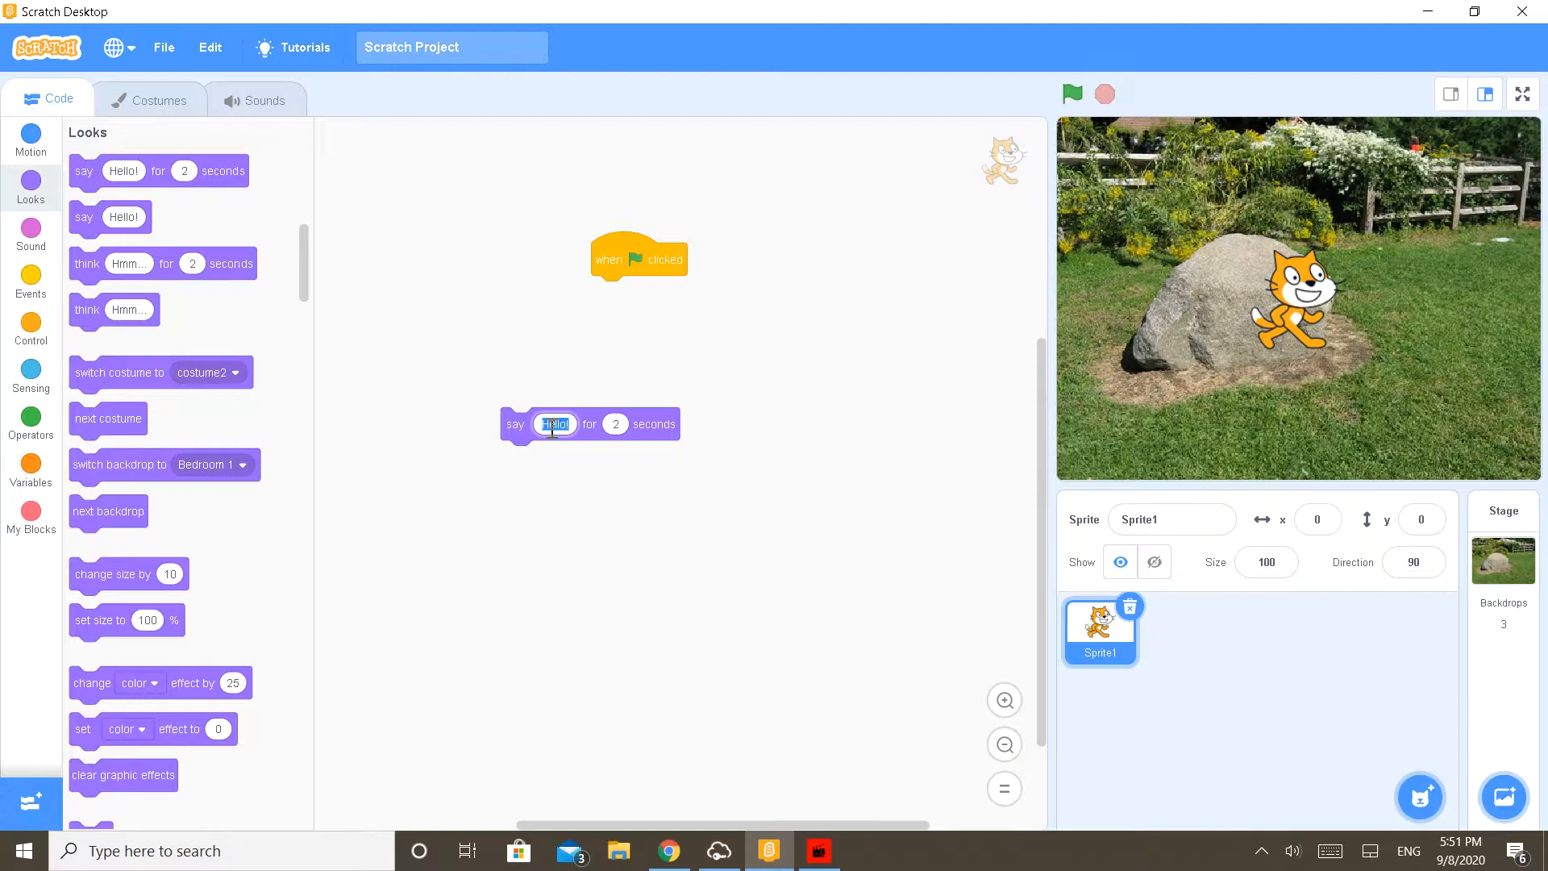
left_click(31, 369)
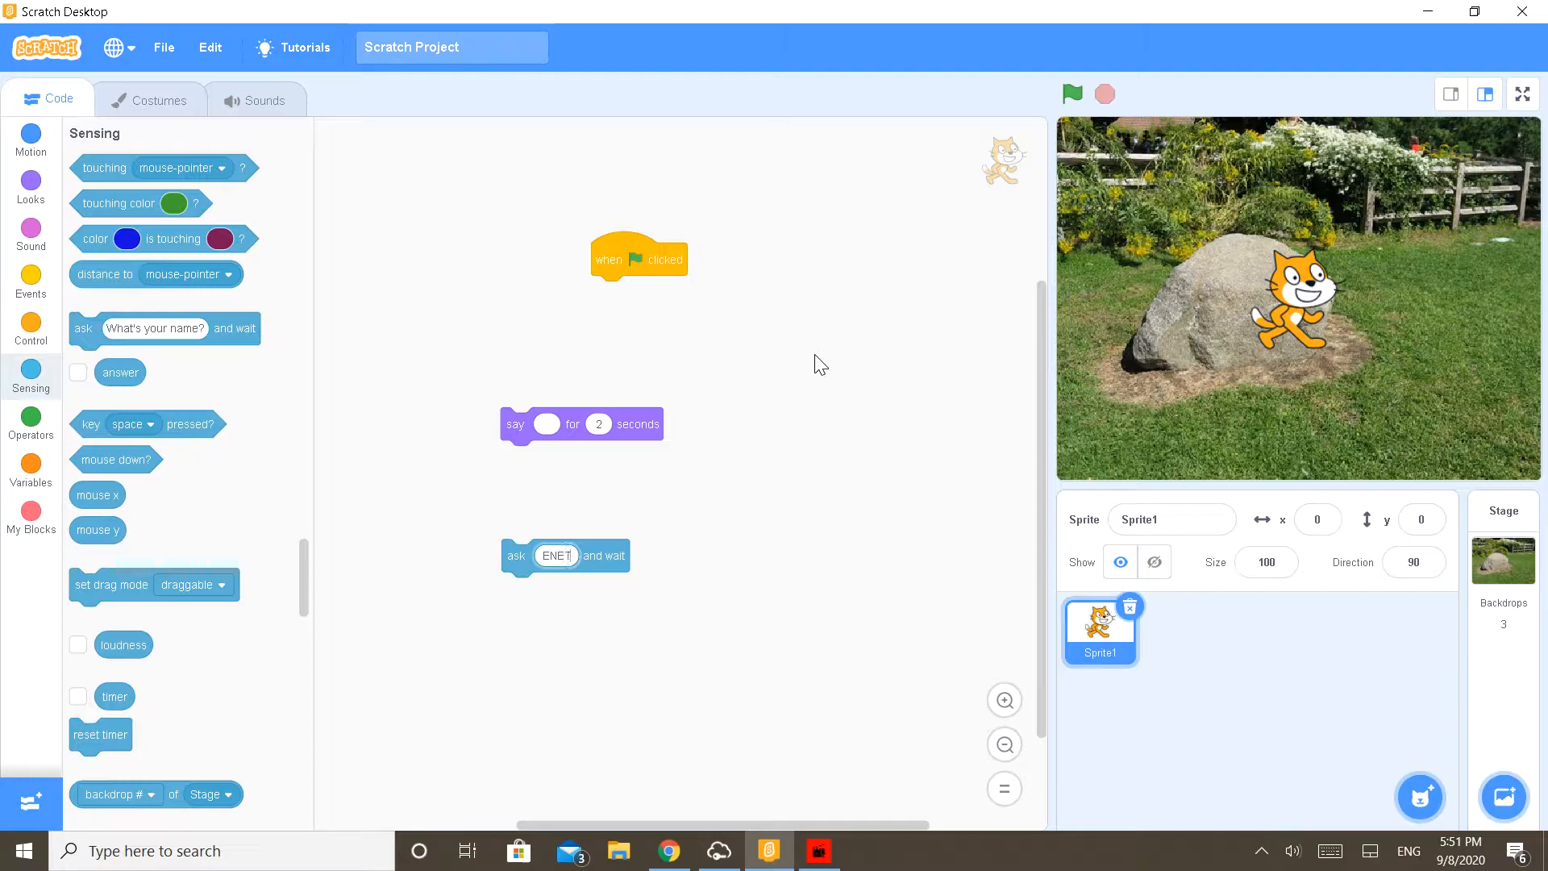
type("ENTER PAS")
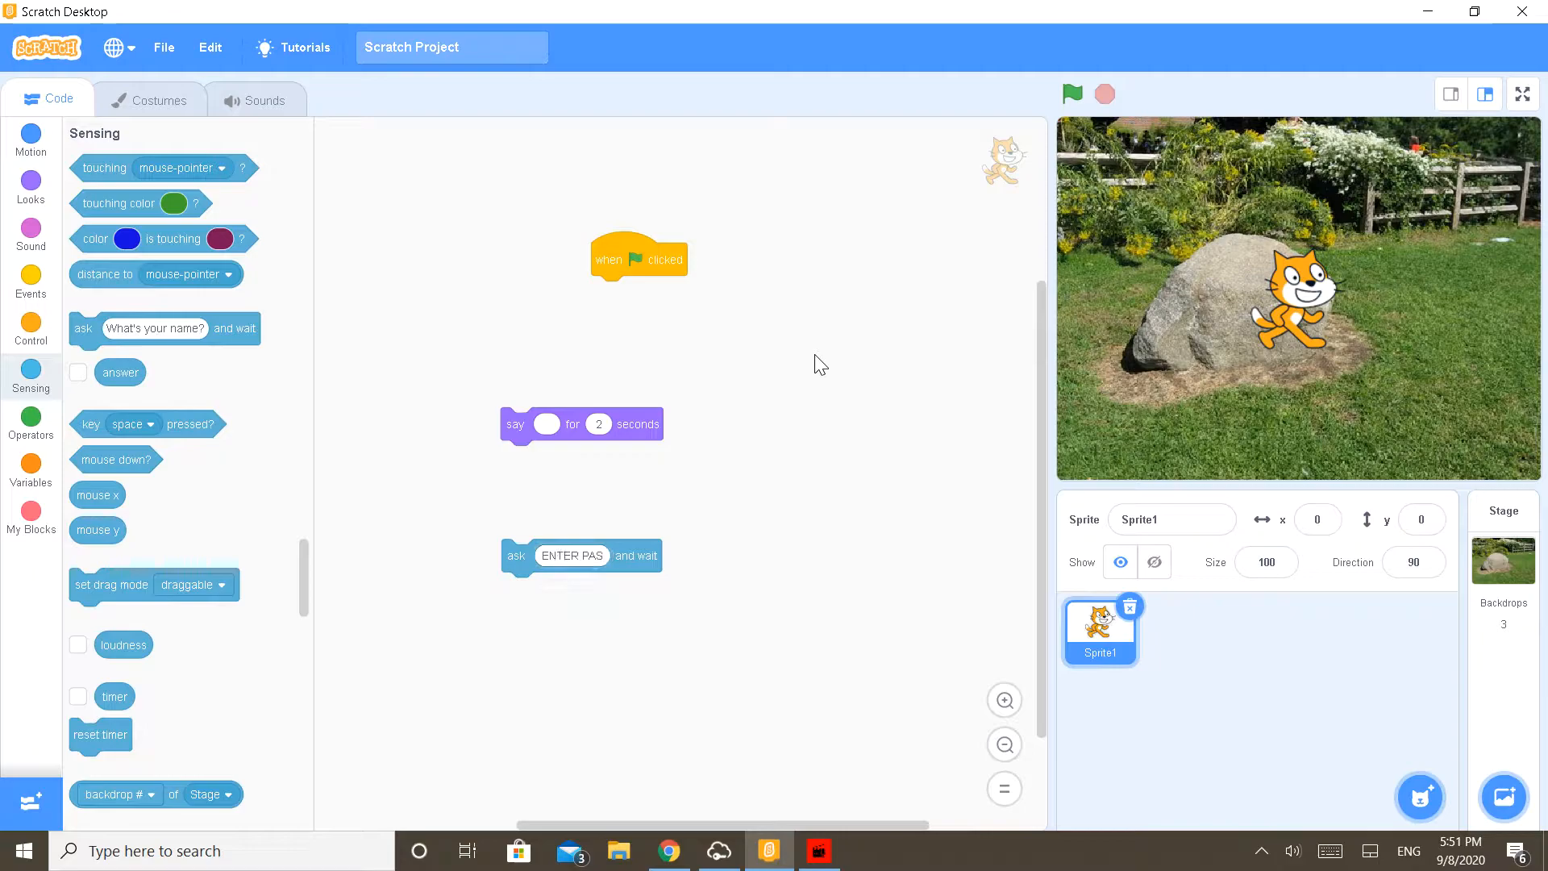
left_click(597, 555)
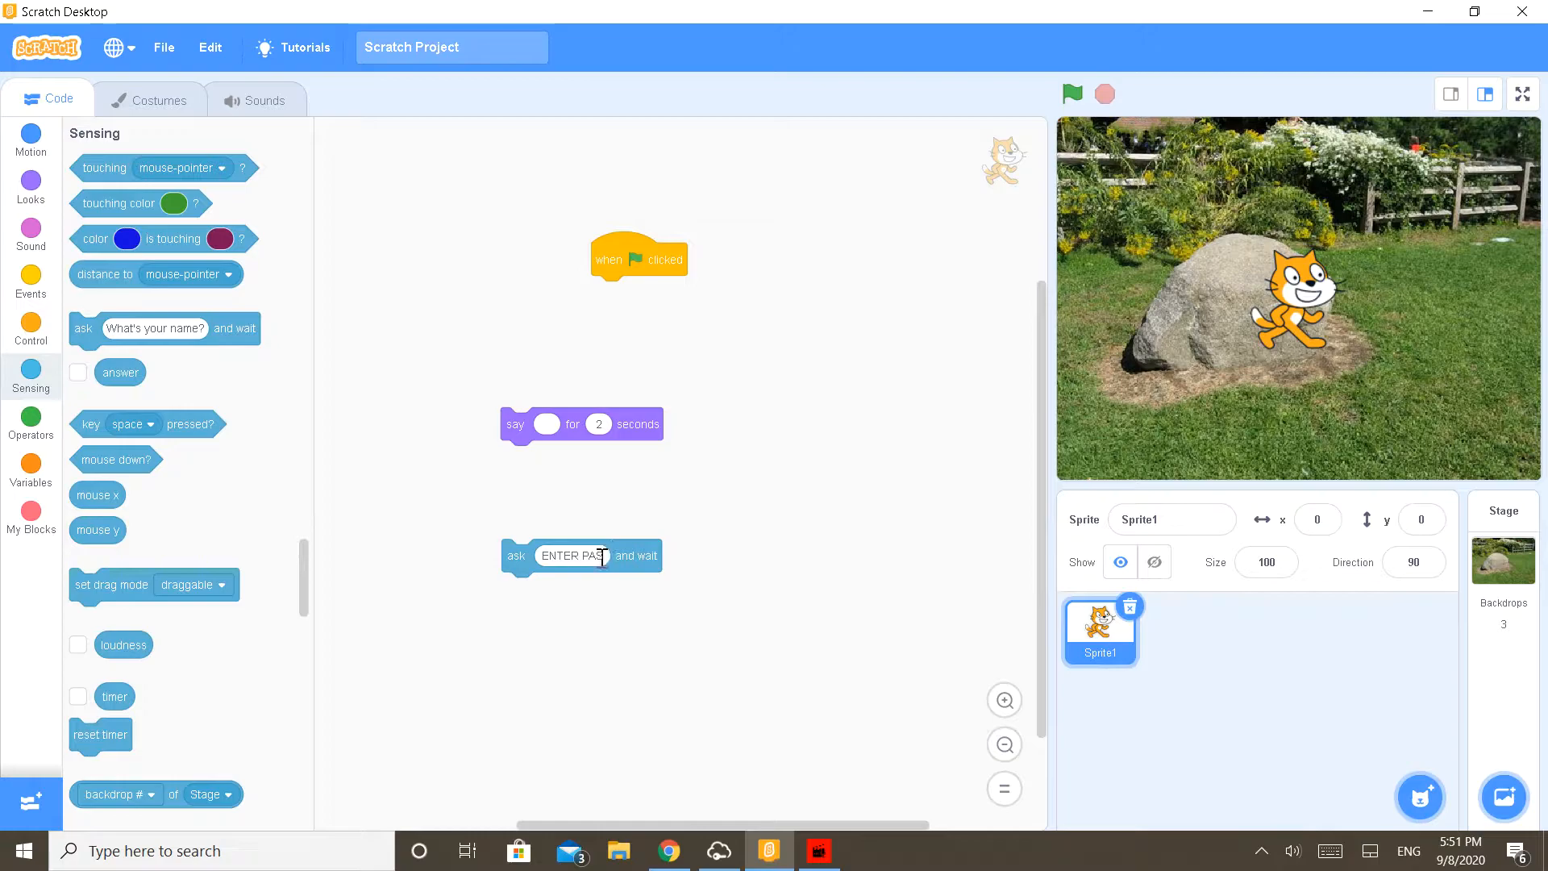
type("SWORD")
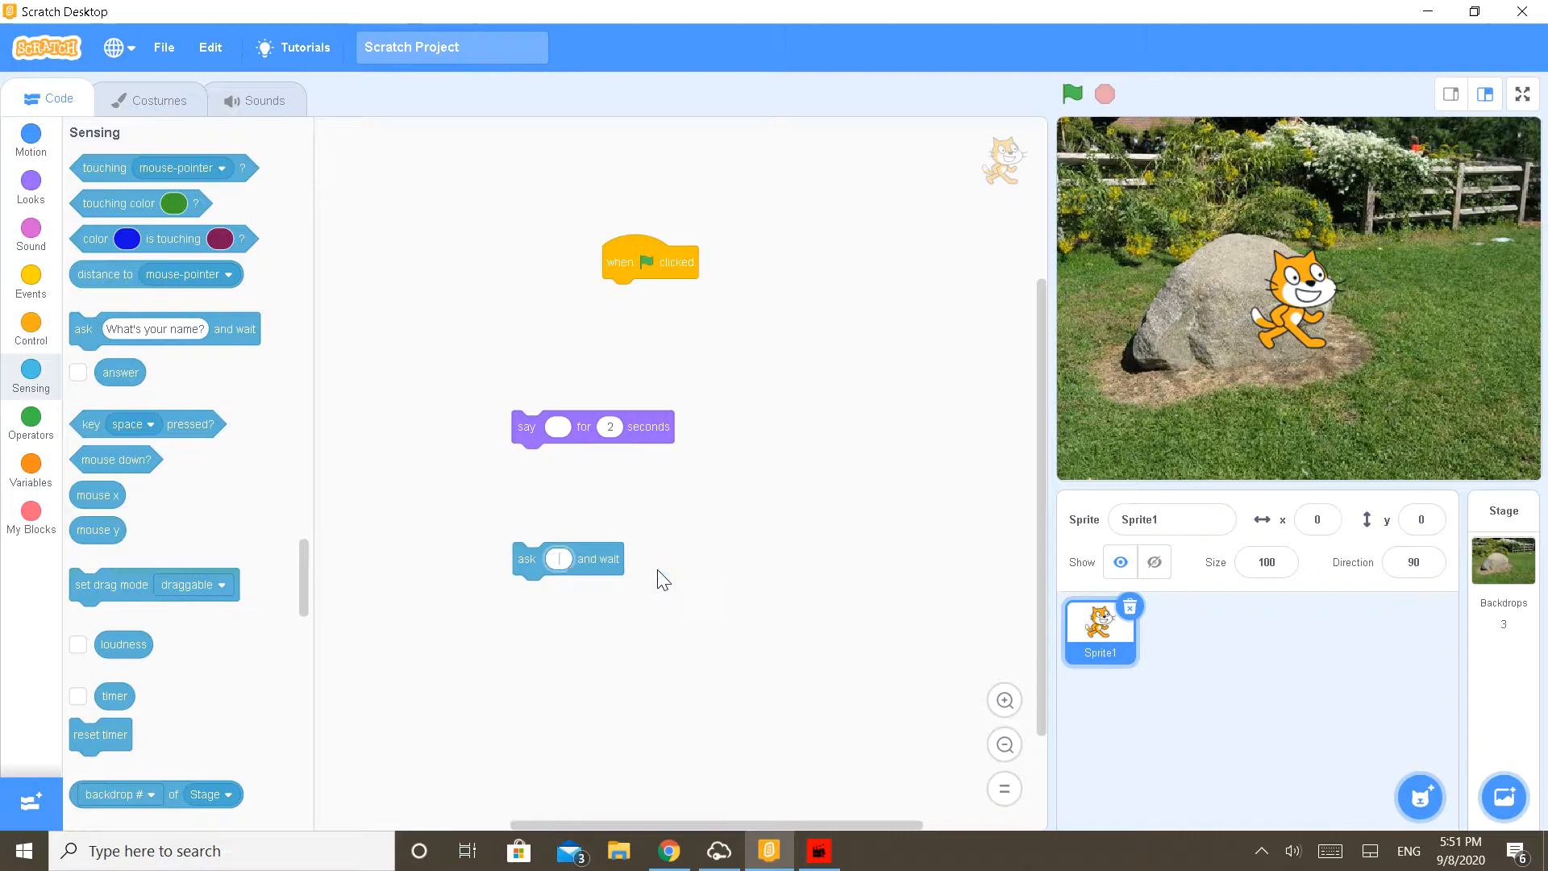
type("ENTER PASSWORD")
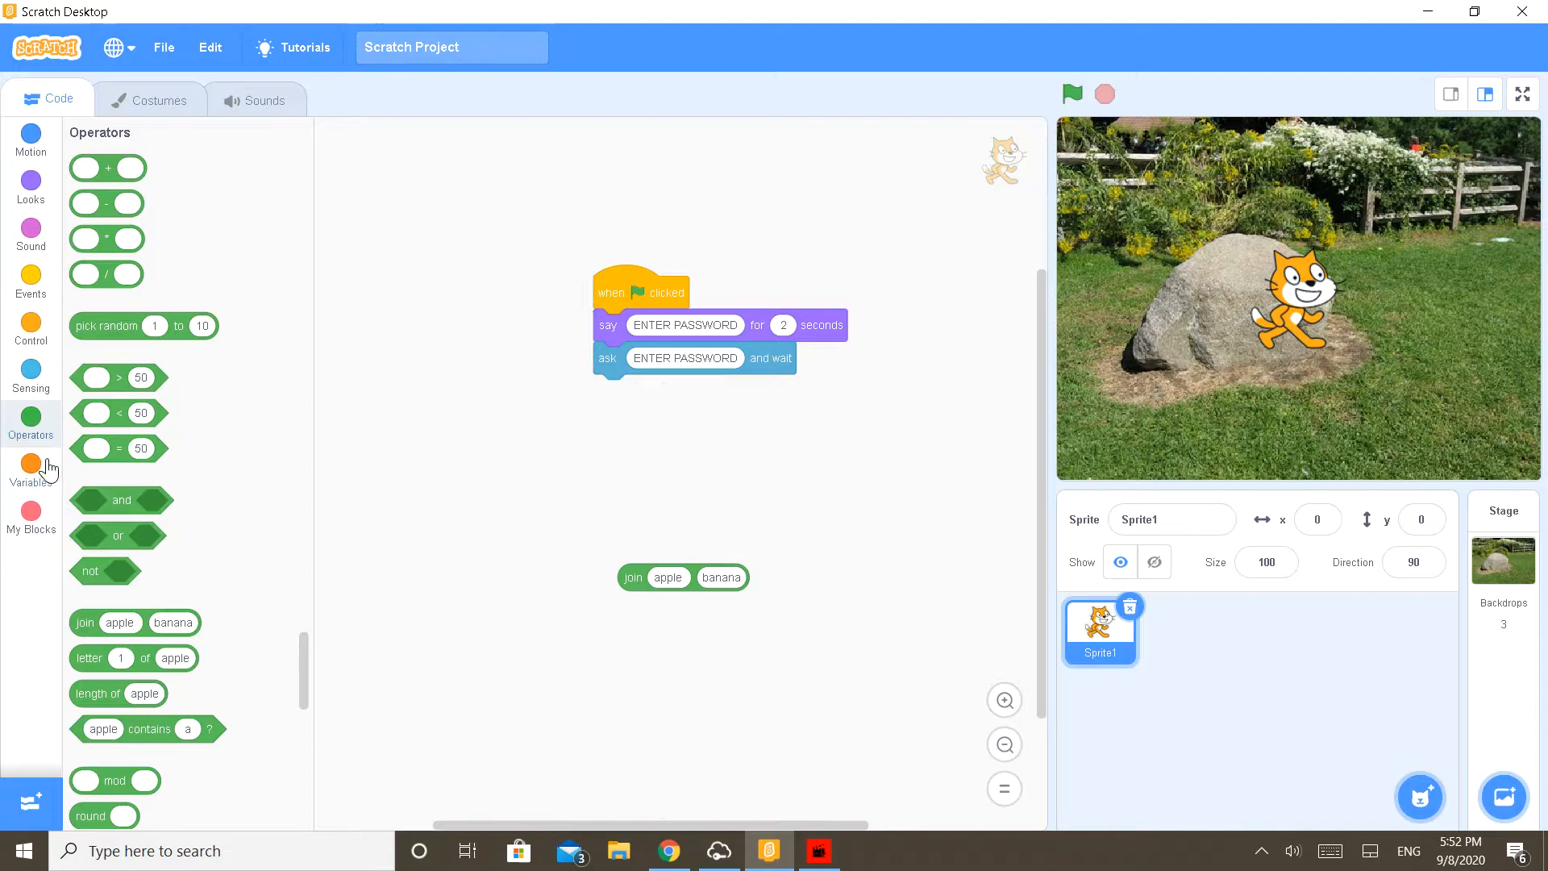
Step: Attach an if-else whose condition compares 'answer' with the password using an '=' operator
left_click(30, 464)
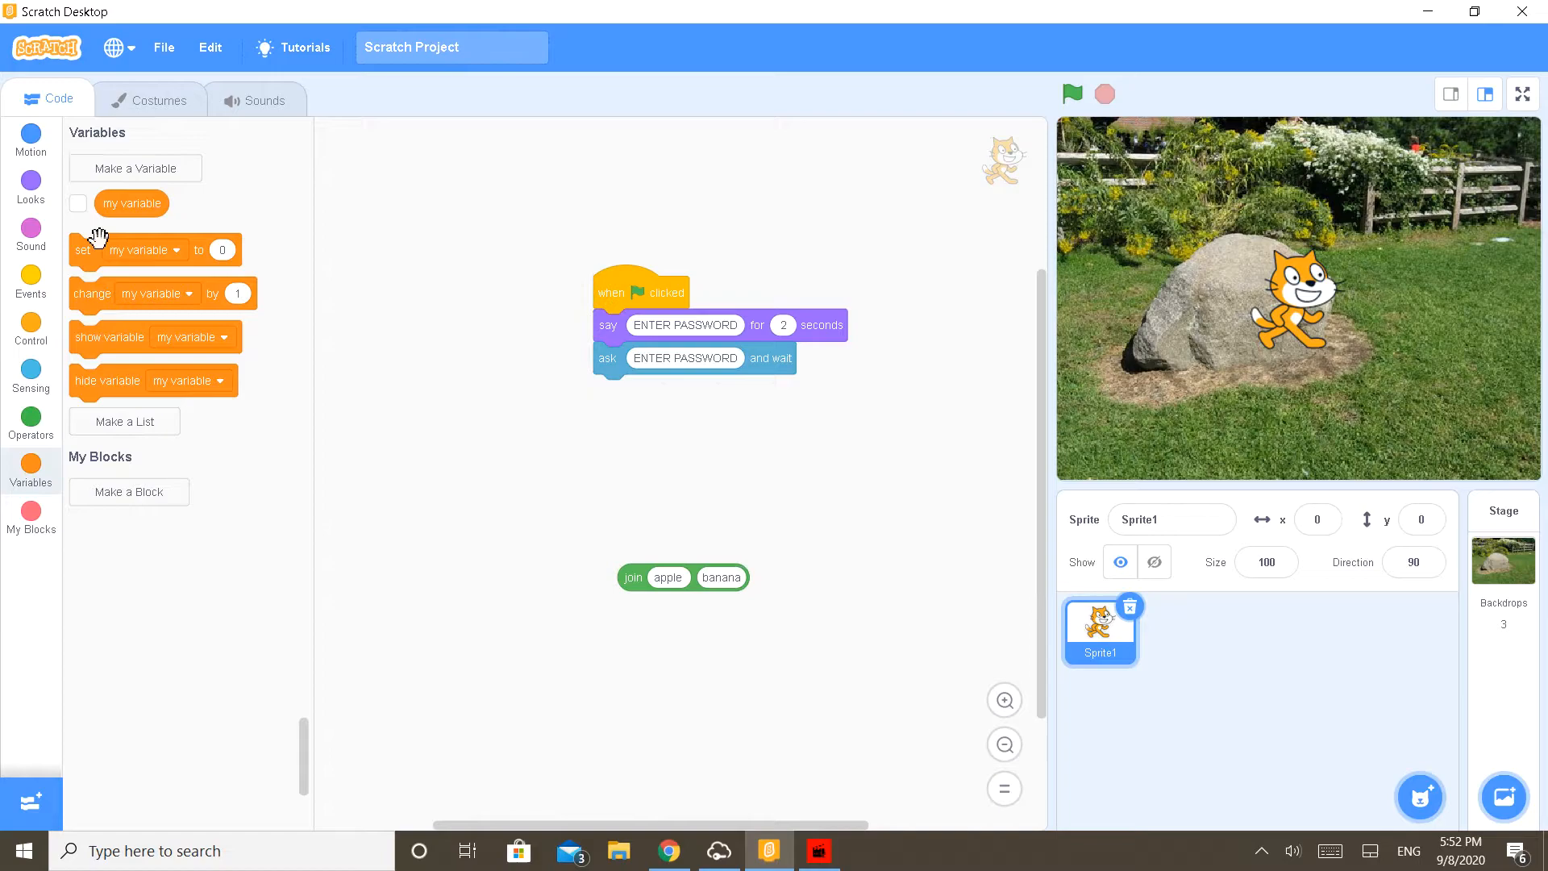
left_click(31, 329)
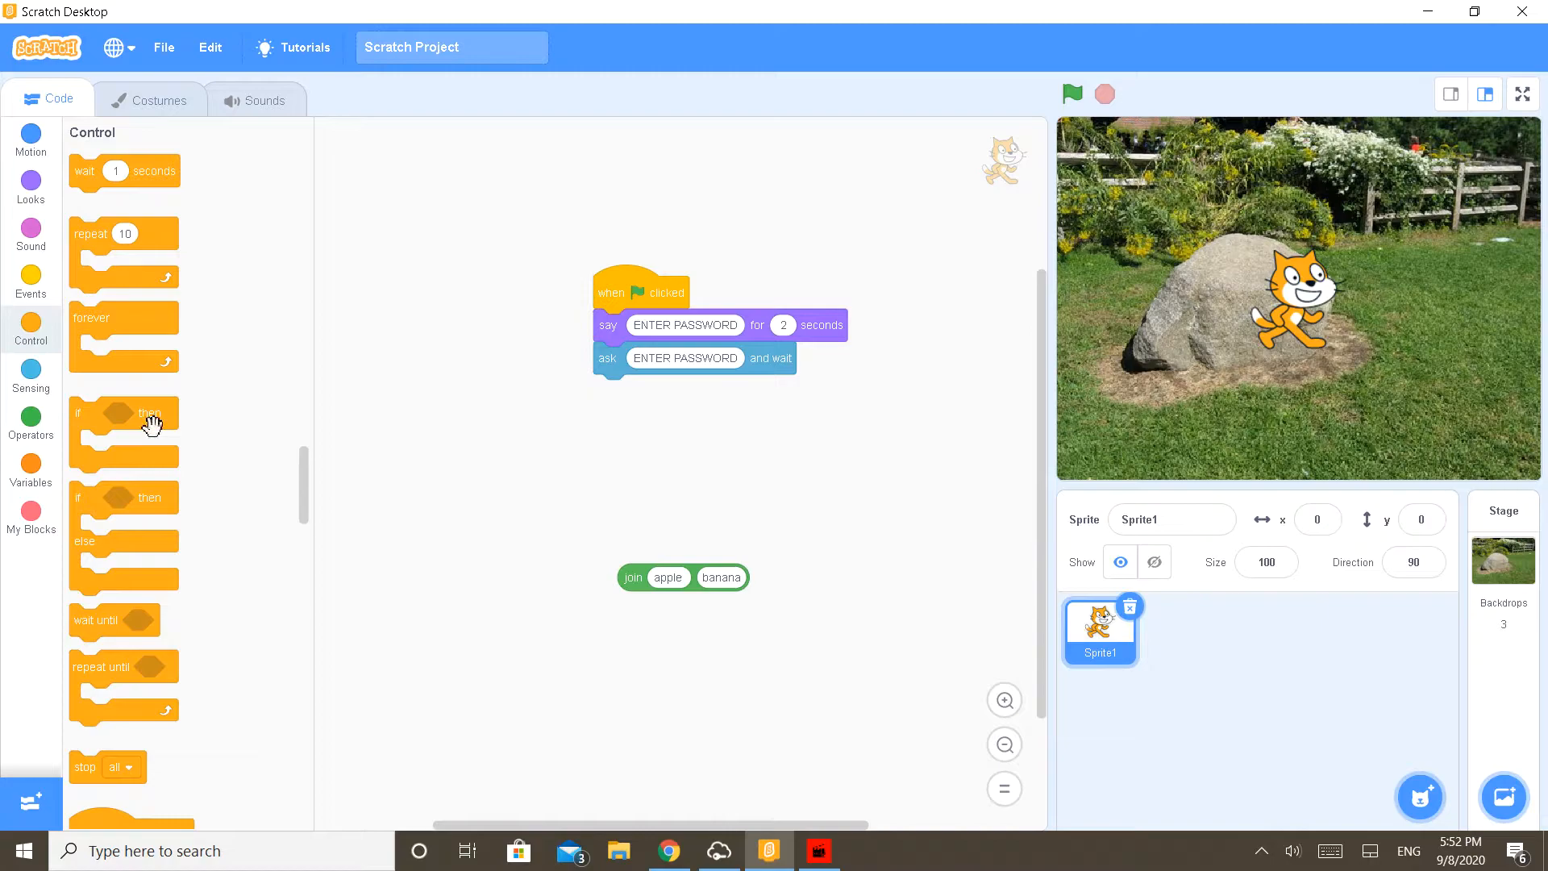
left_click(31, 418)
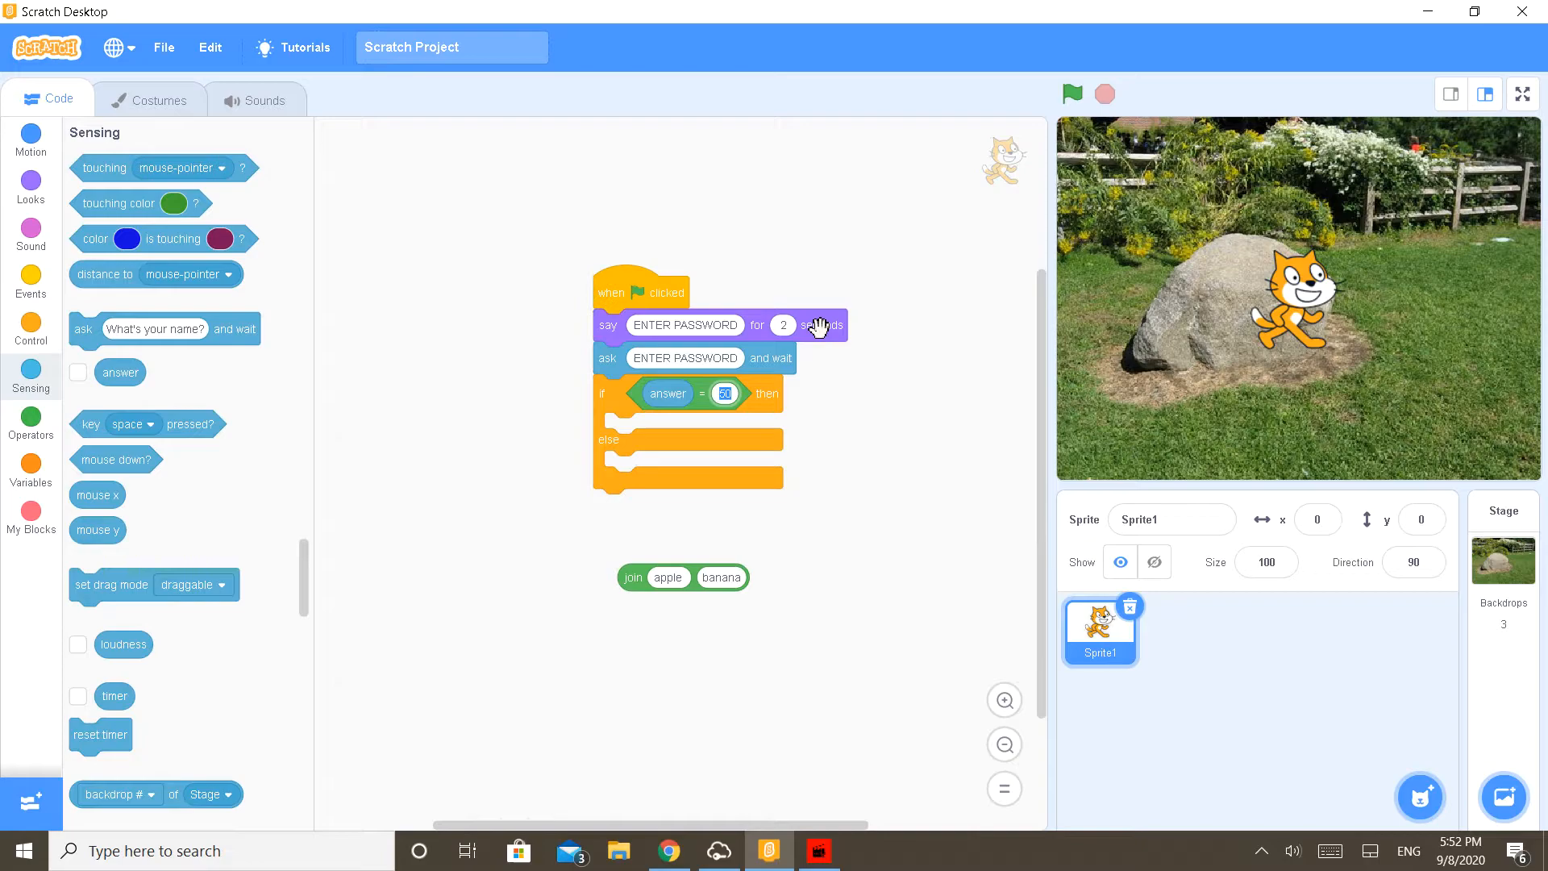
left_click(724, 393)
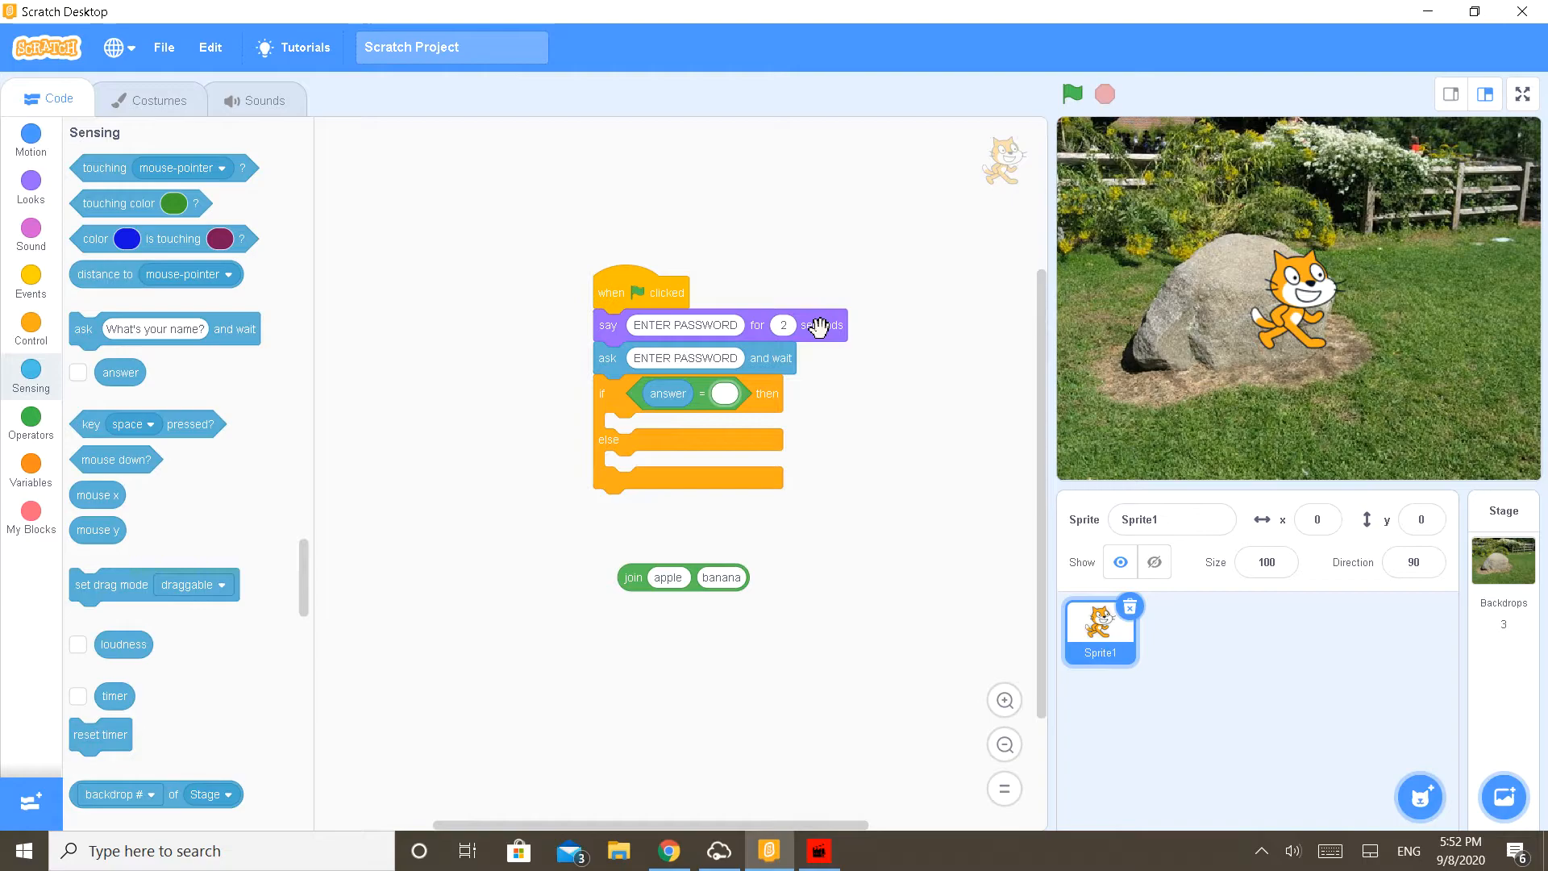
type("10123")
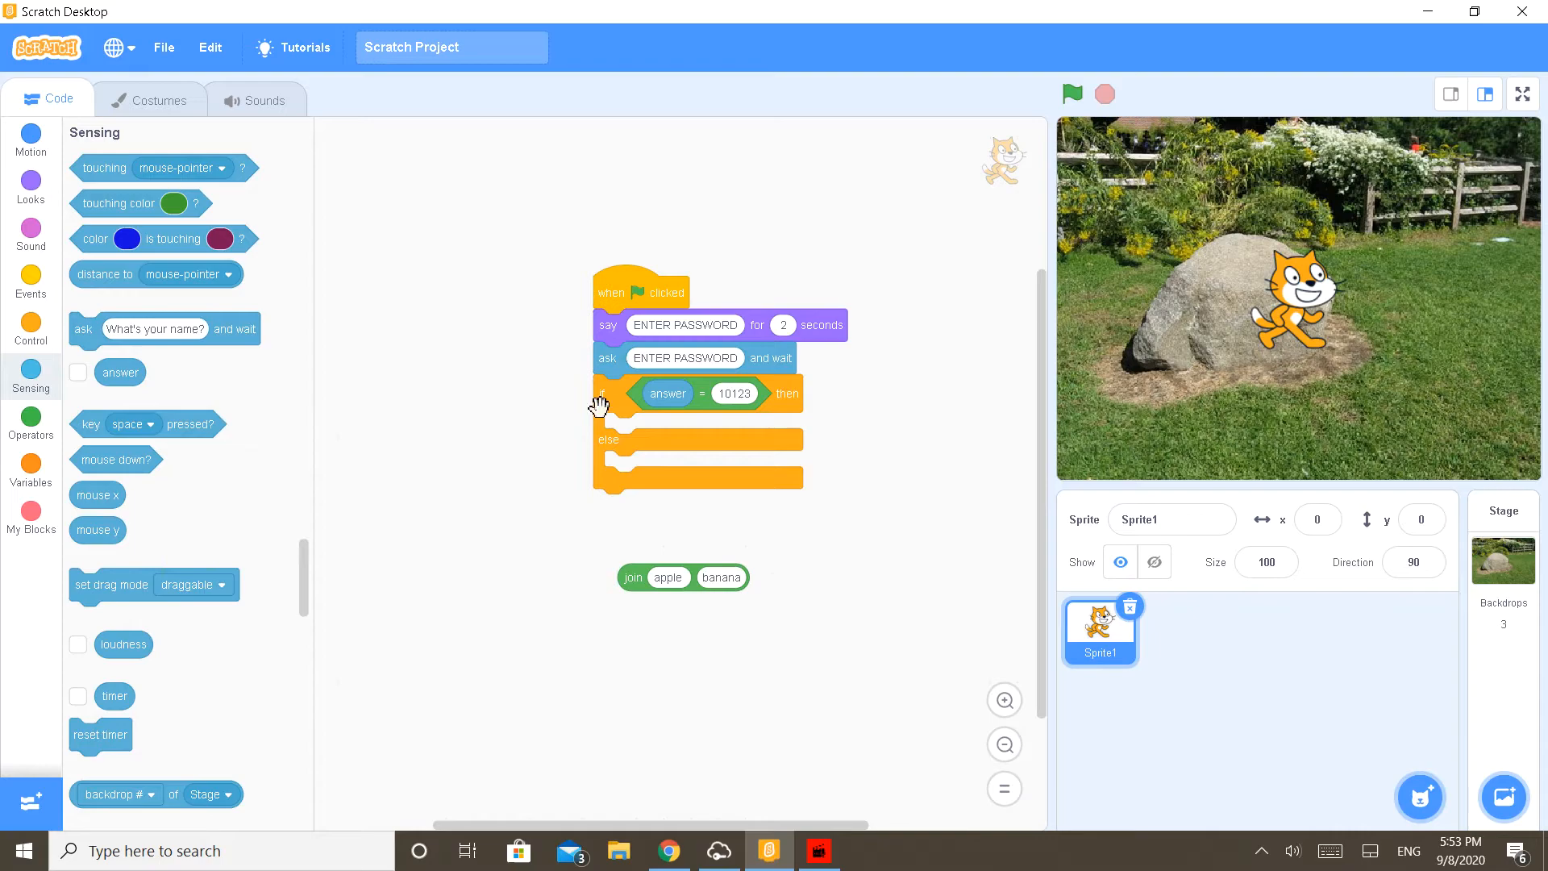
mouse_move(690, 577)
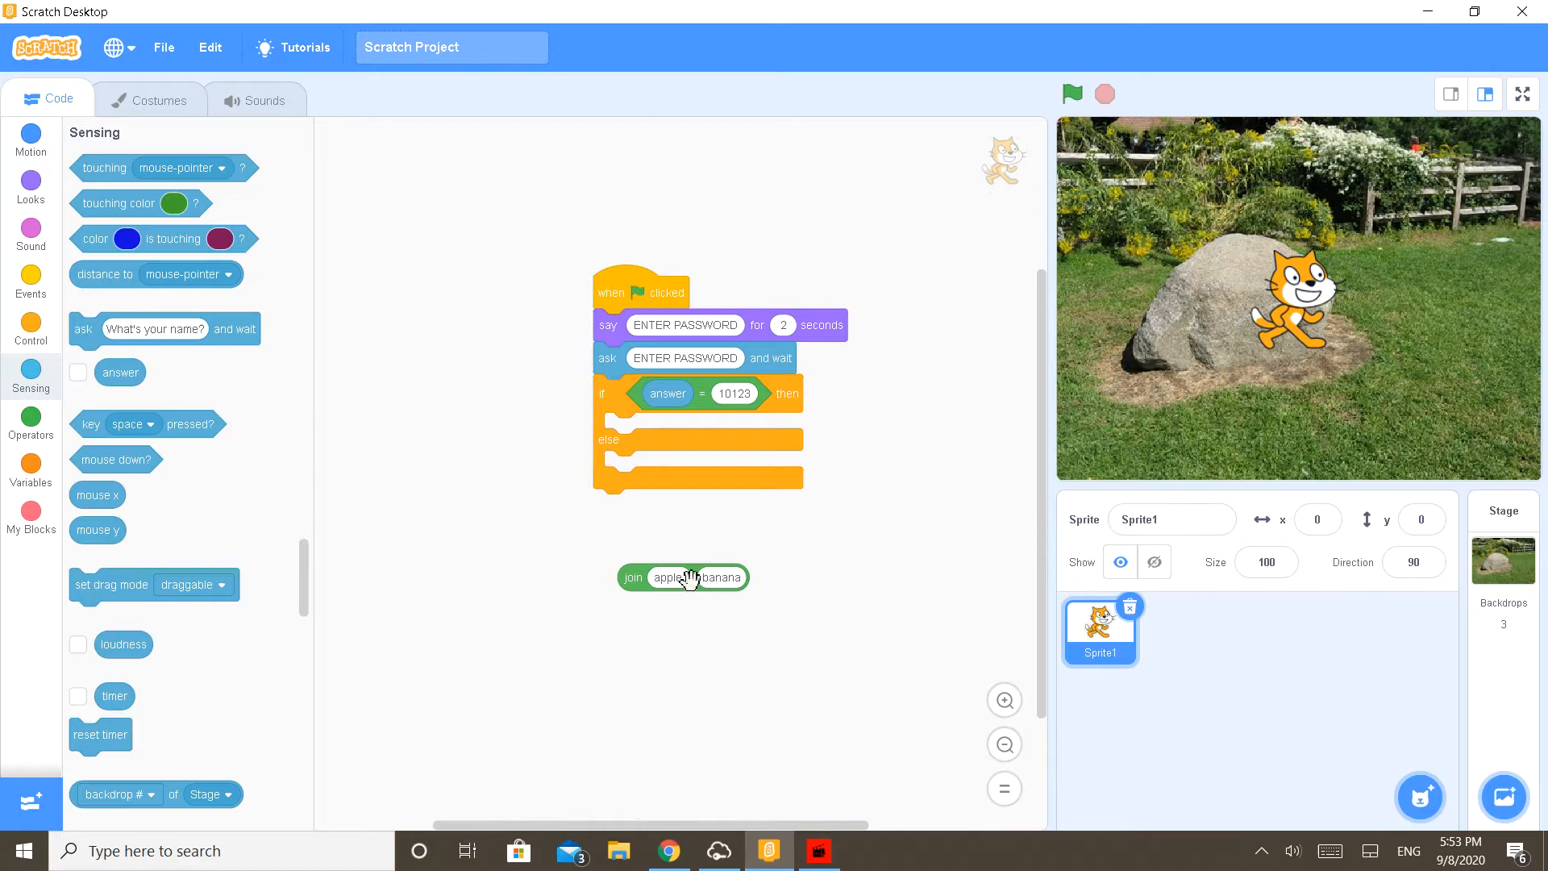
Step: Make the matching branch say 'Hey there buddy' for 2 seconds and fill the wrong-answer branch
left_click(31, 200)
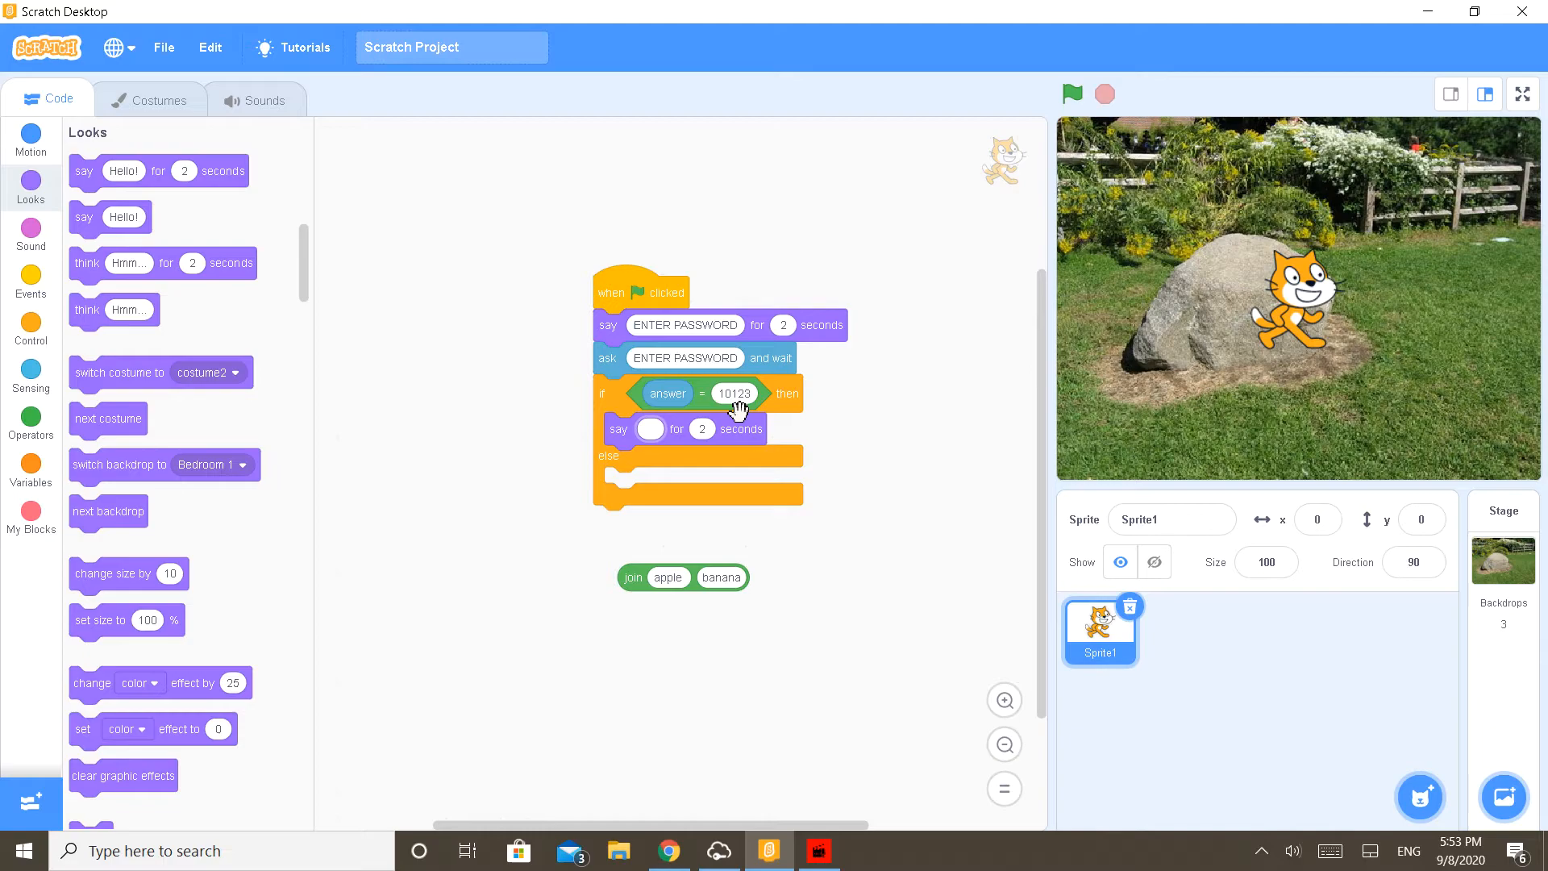
type("Hey there t")
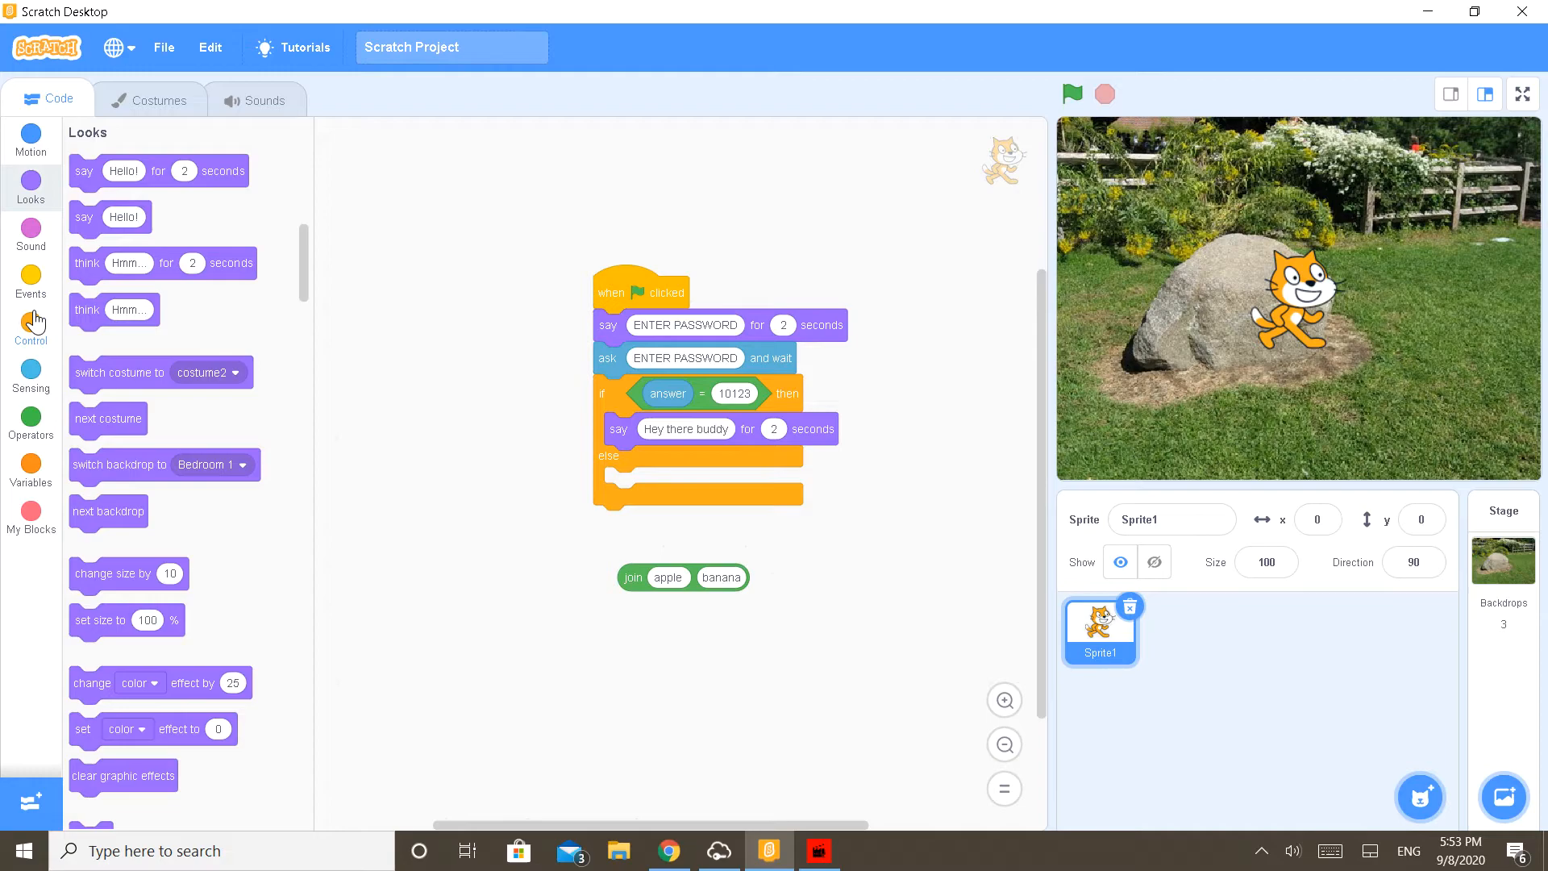
left_click_drag(118, 464, 670, 464)
type("10")
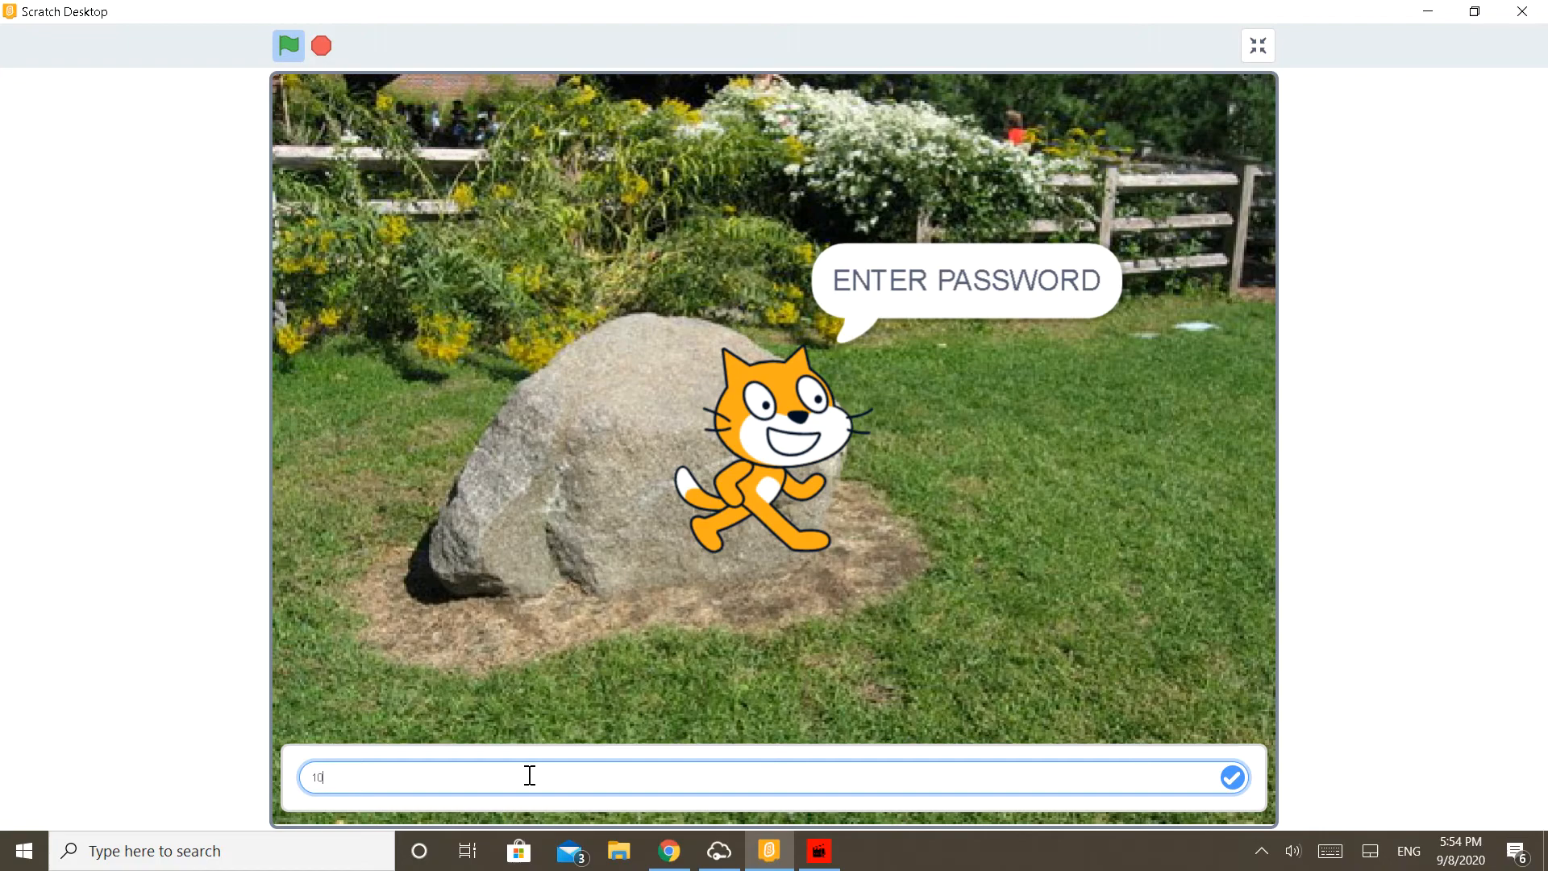
Step: Run the project full screen, submit a wrong password and confirm the sprite says 'burglar'
left_click(1232, 776)
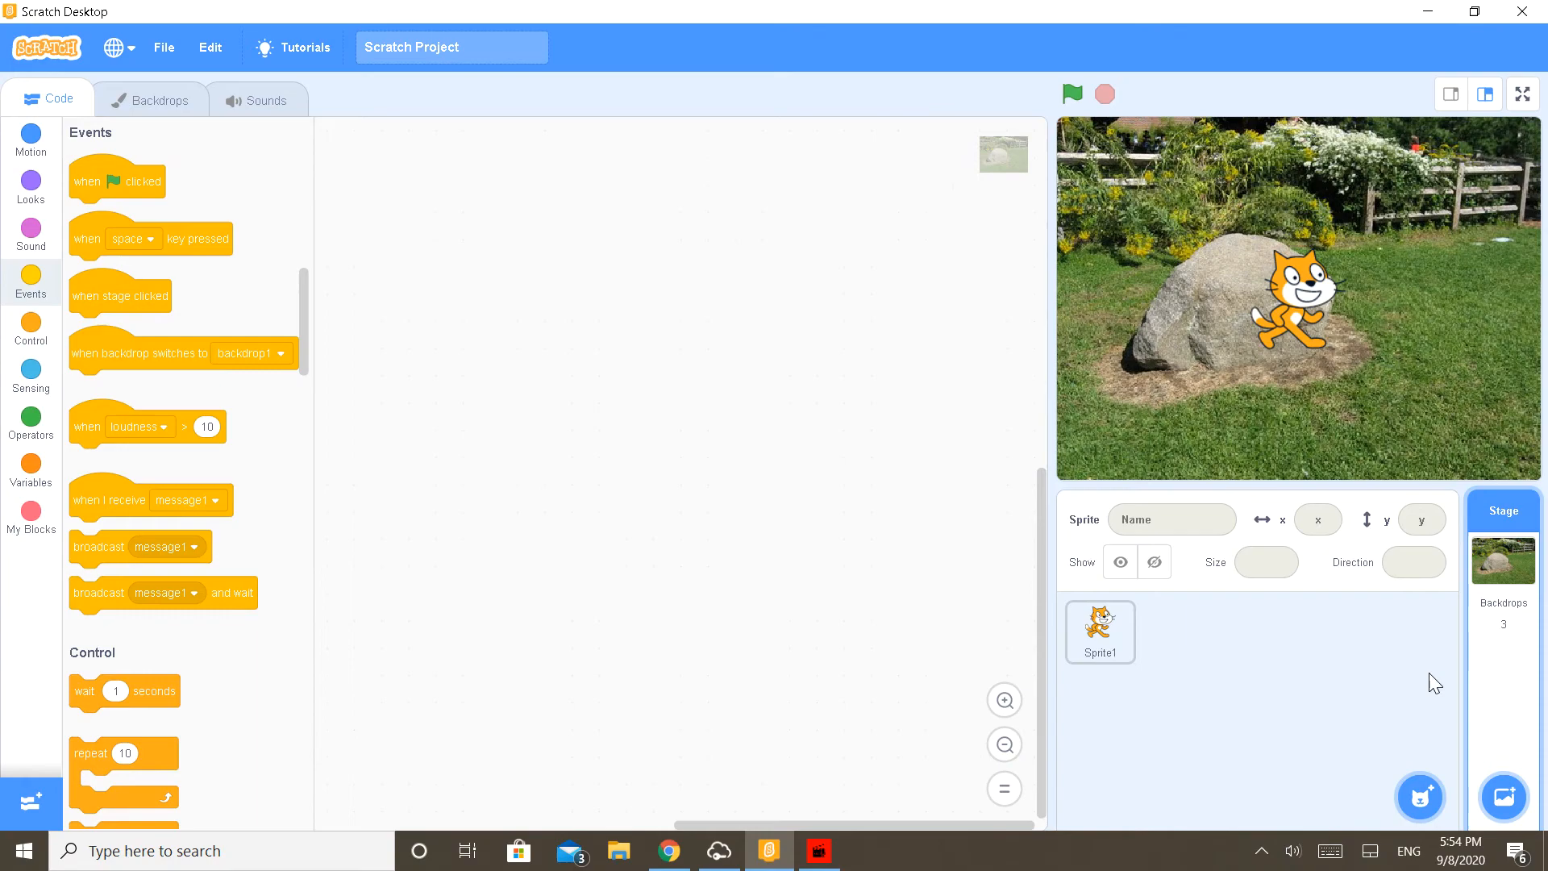
left_click(1523, 94)
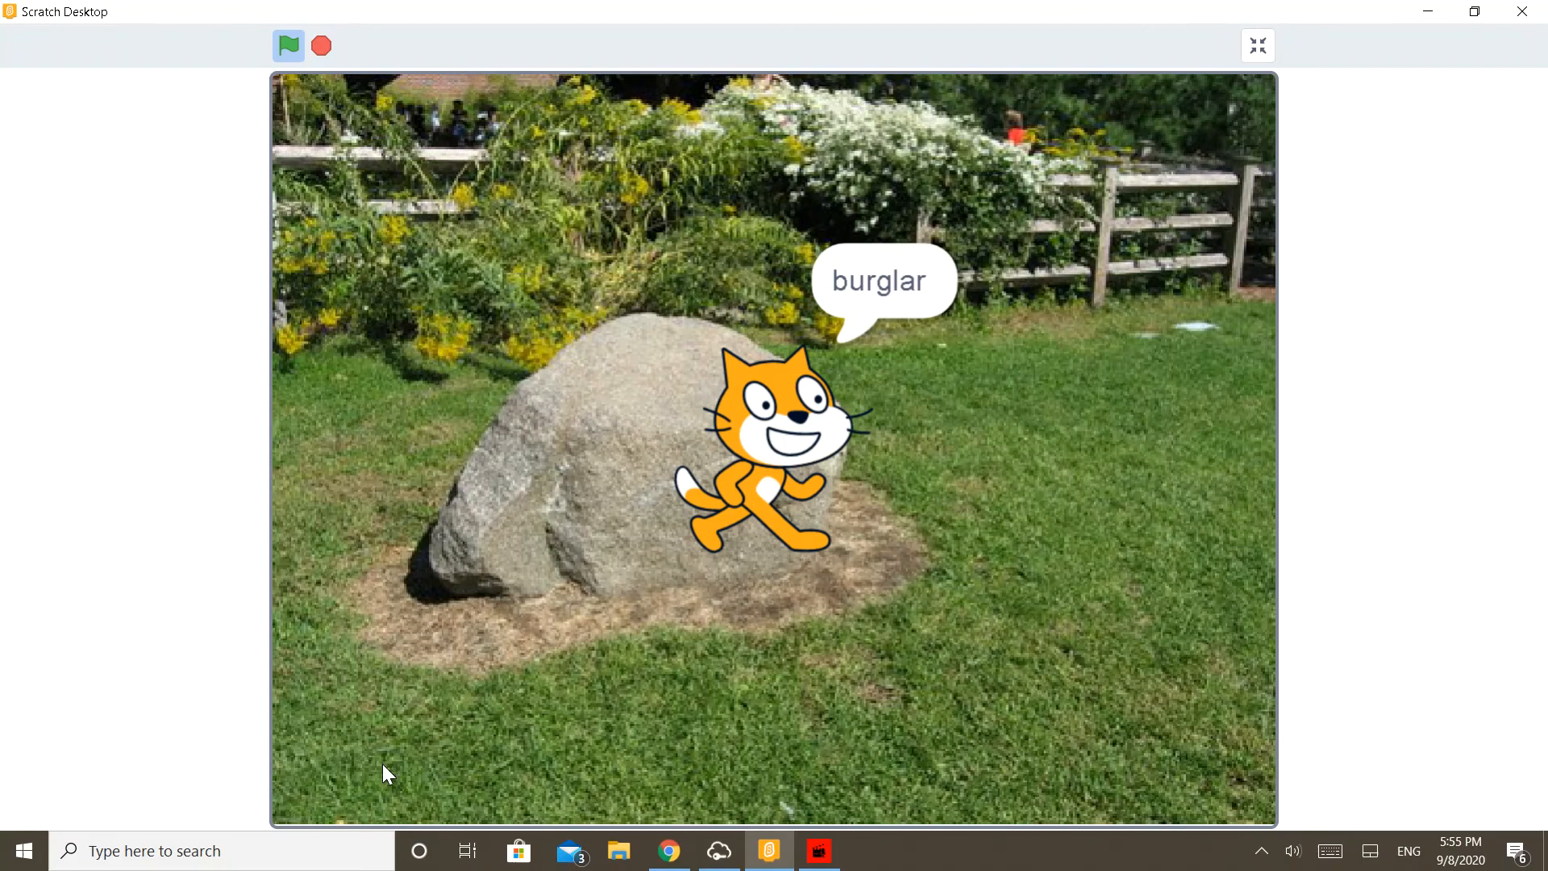
left_click(319, 45)
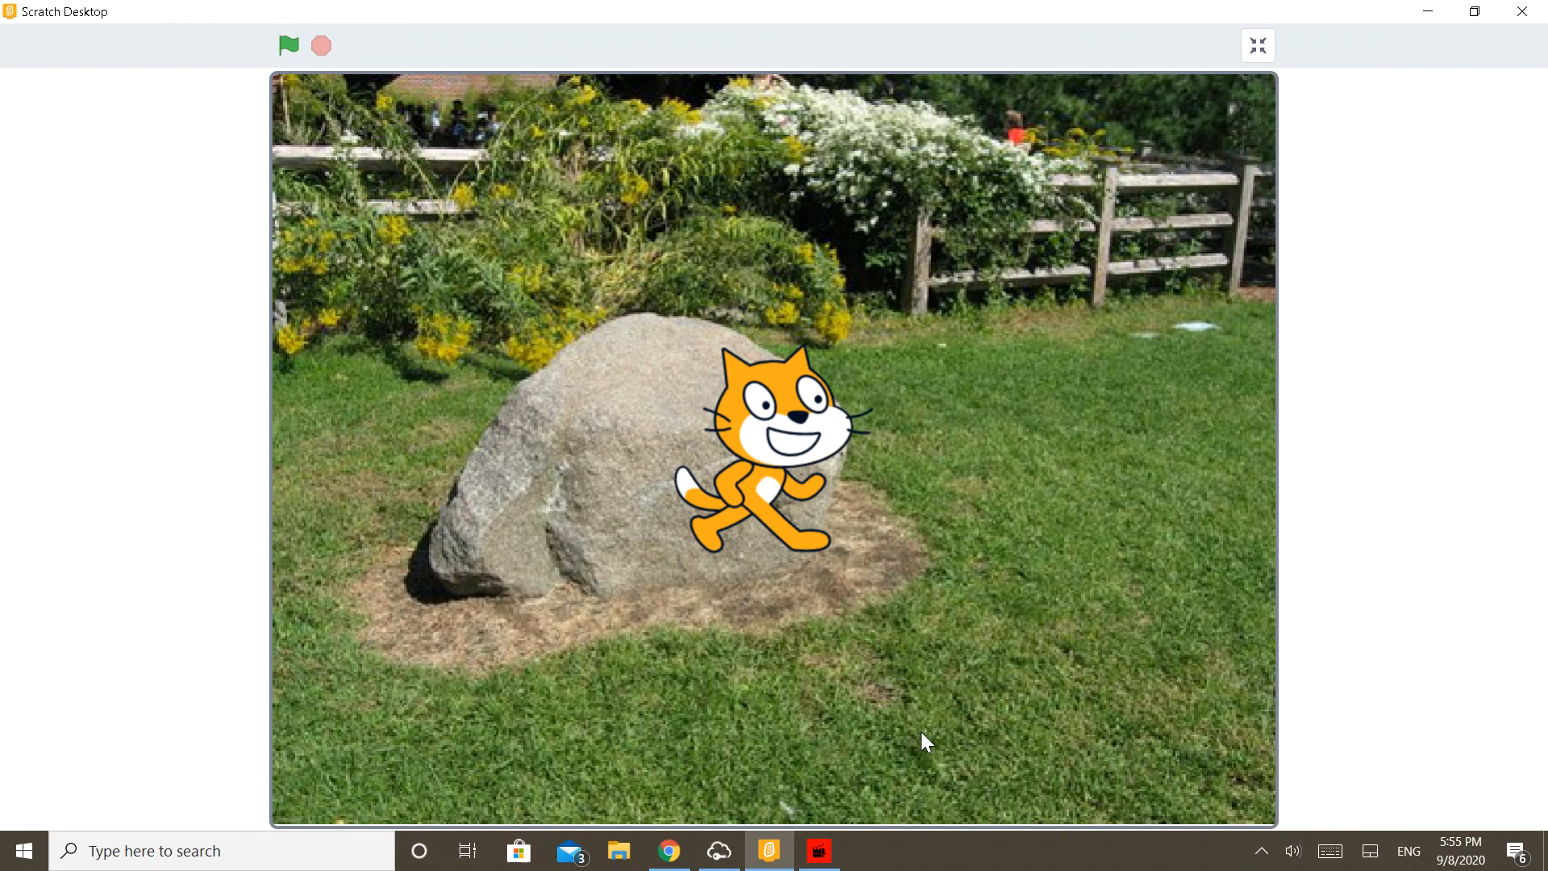